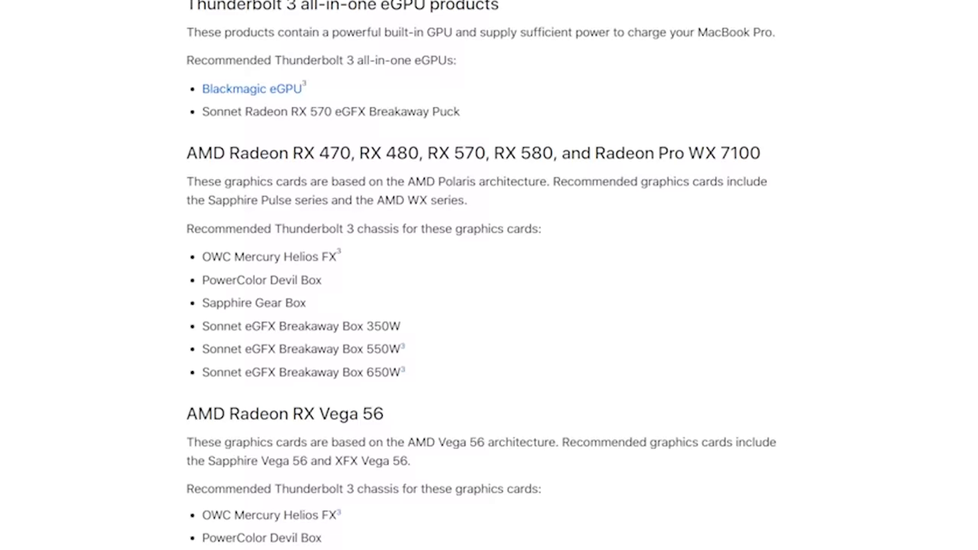
Scroll the Apple eGPU page past RX 470/580 to the RX Vega 56 and 64 chassis lists
scroll("down", 3)
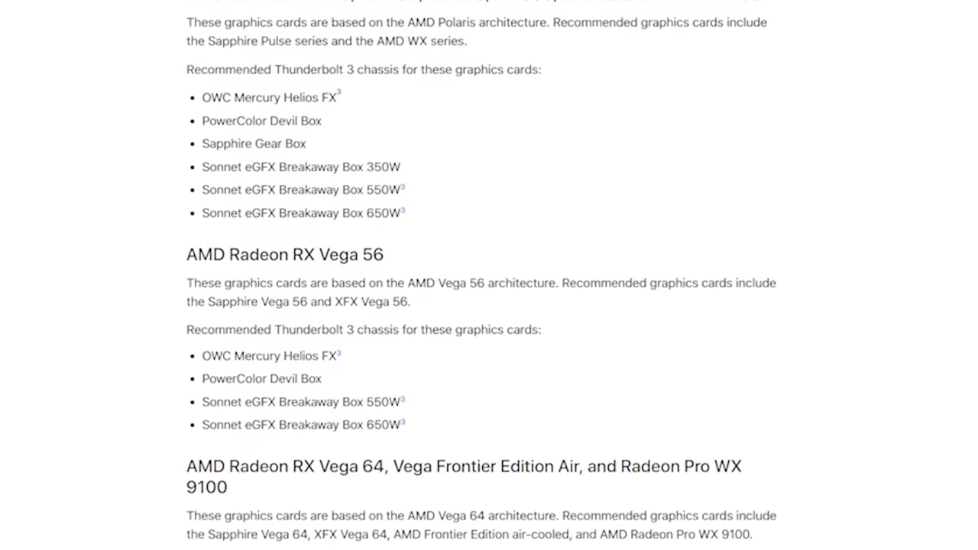
scroll("down", 3)
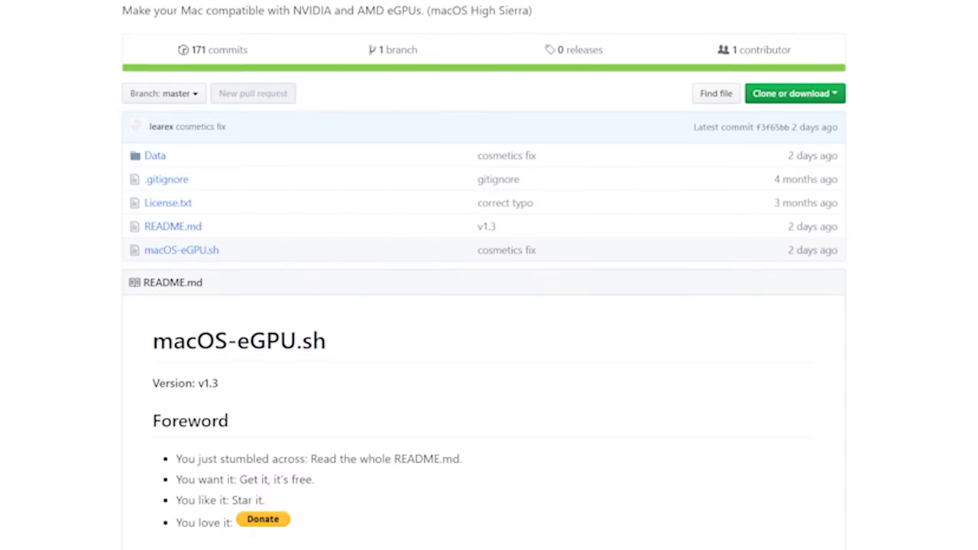
Scroll the README past Requirements and Important Information to the Step by Step Guide
scroll("down", 3)
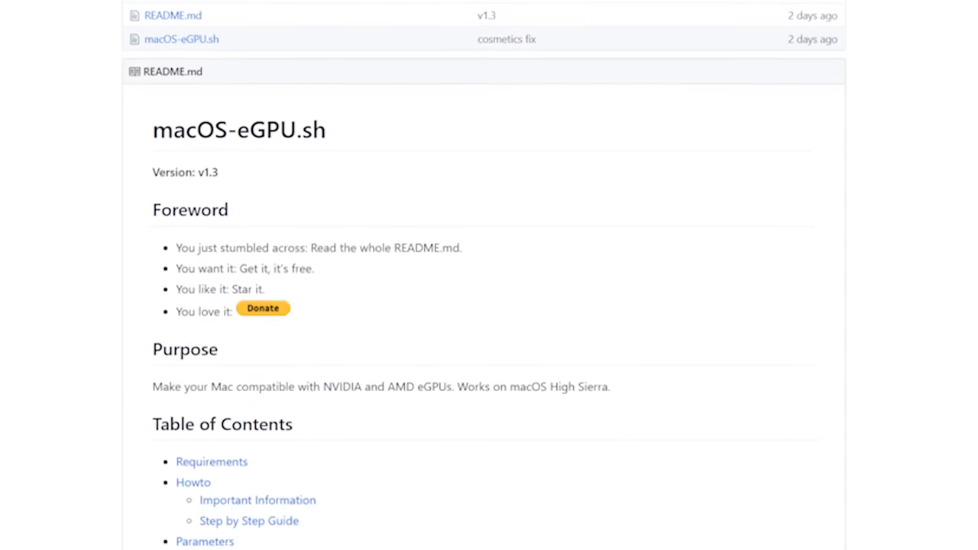
scroll("down", 3)
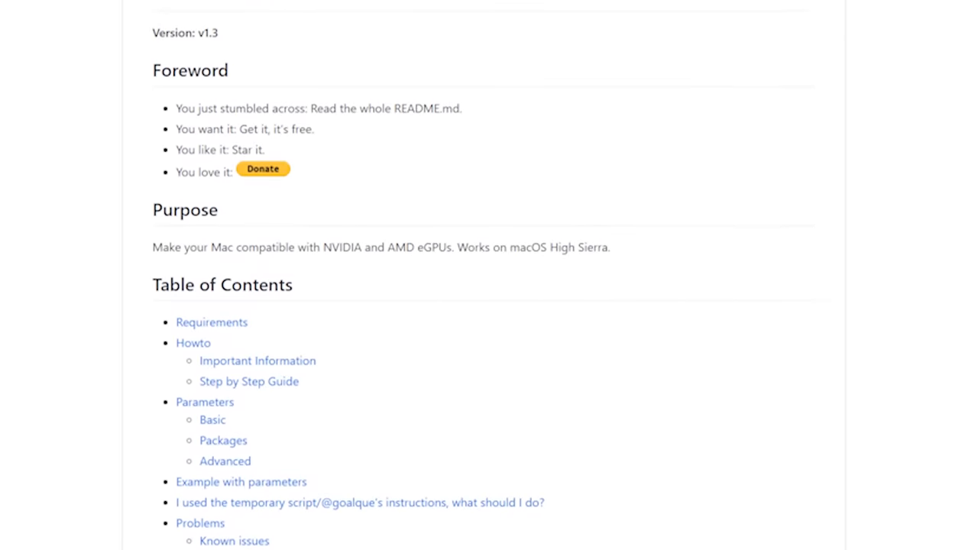
scroll("down", 3)
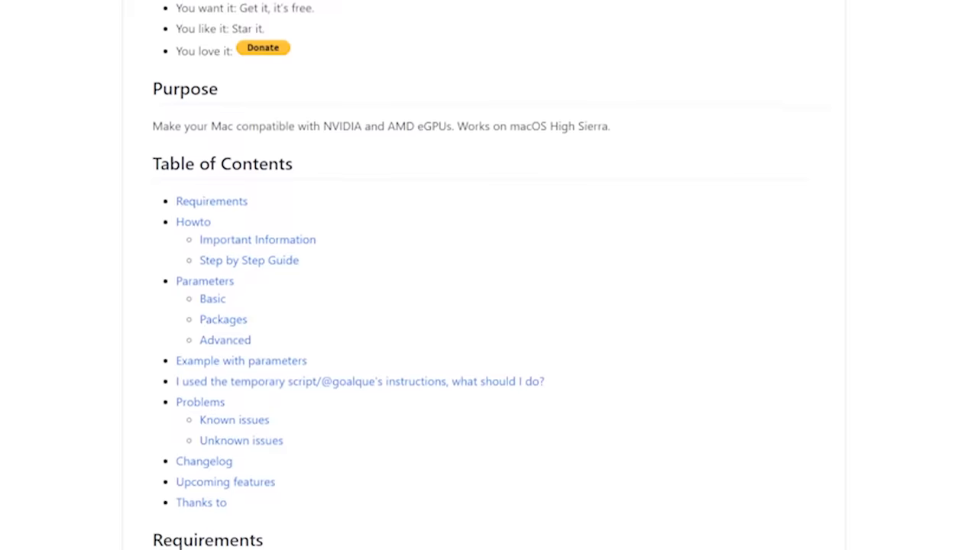
scroll("down", 3)
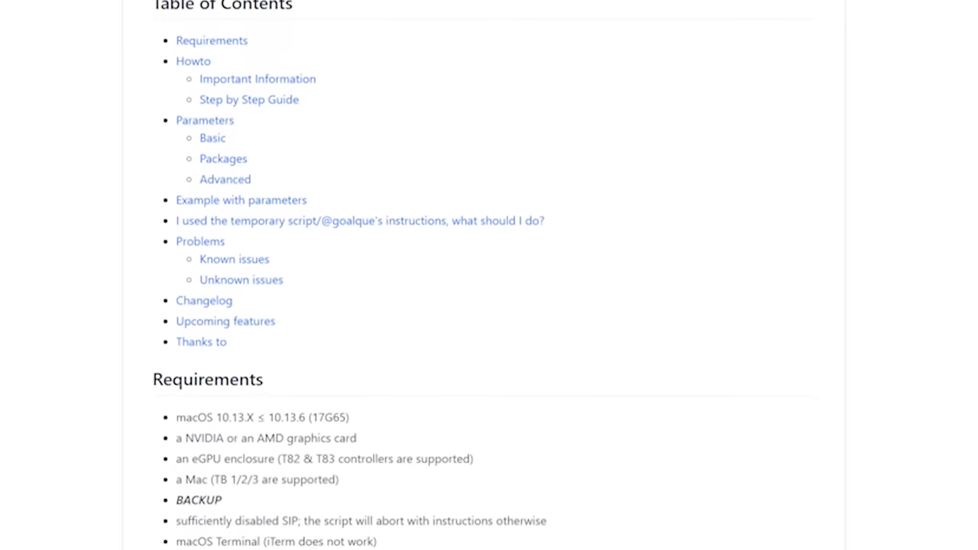
scroll("down", 3)
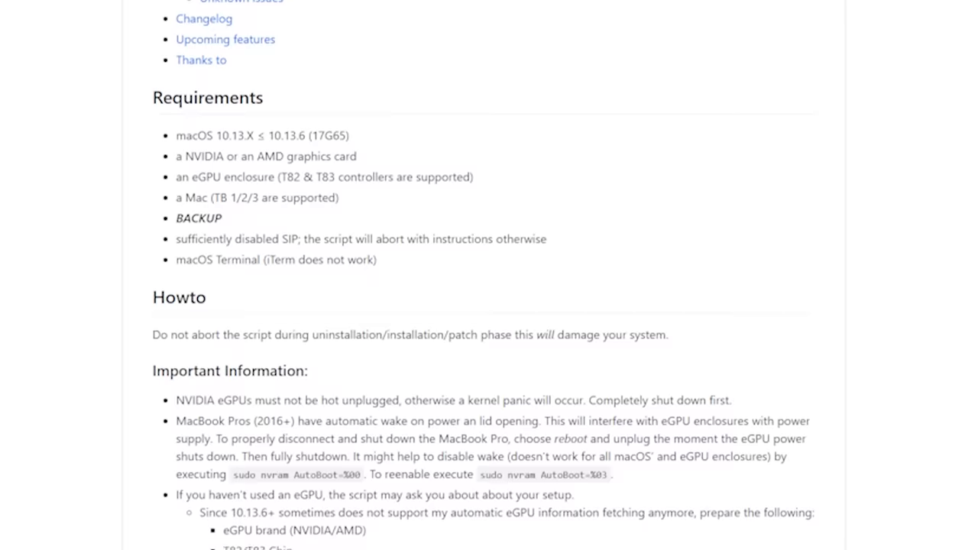
scroll("down", 3)
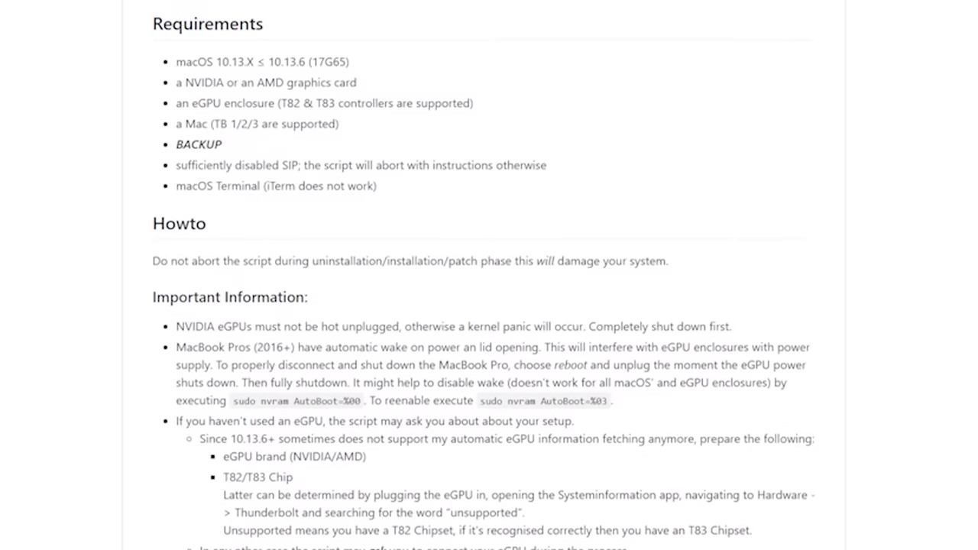
scroll("down", 3)
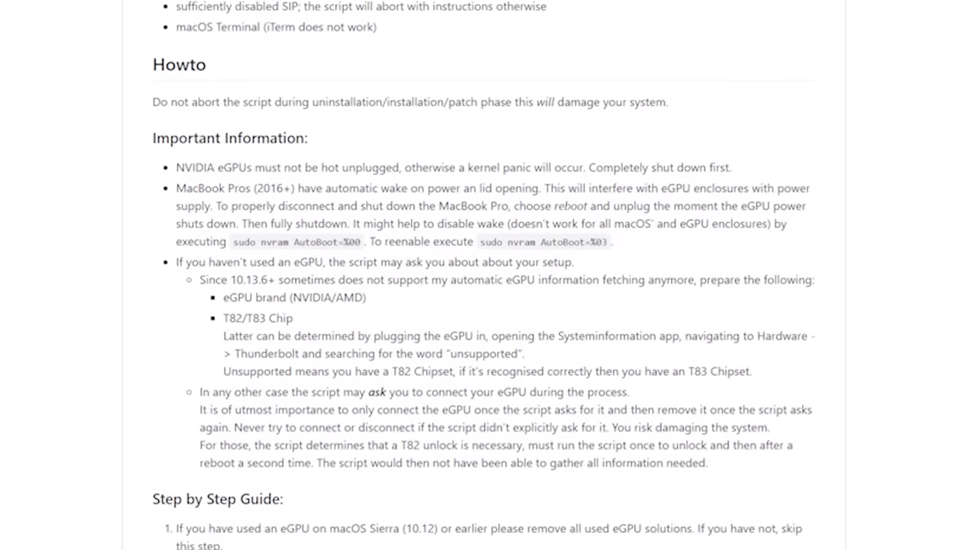
scroll("down", 3)
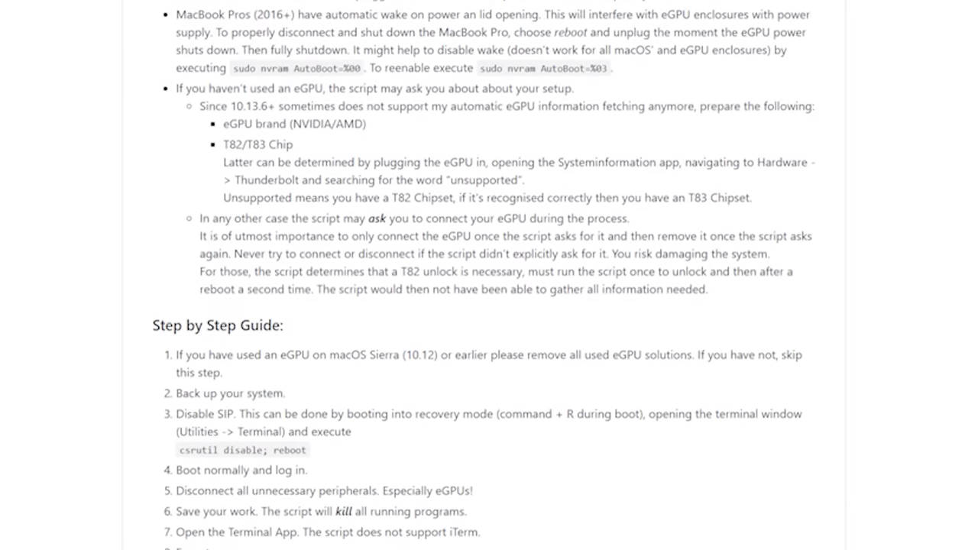
scroll("down", 3)
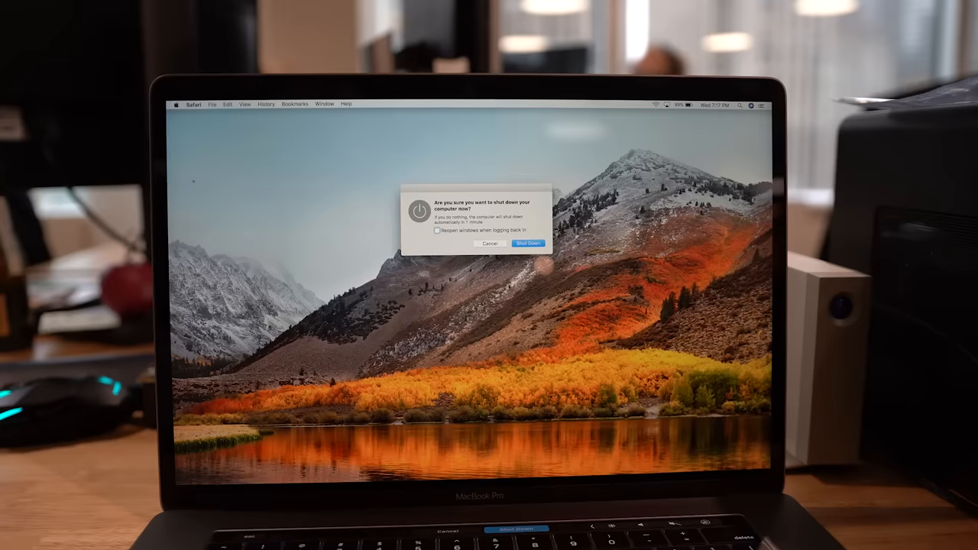
Confirm Shut Down so the Mac can restart into macOS Recovery
left_click(527, 243)
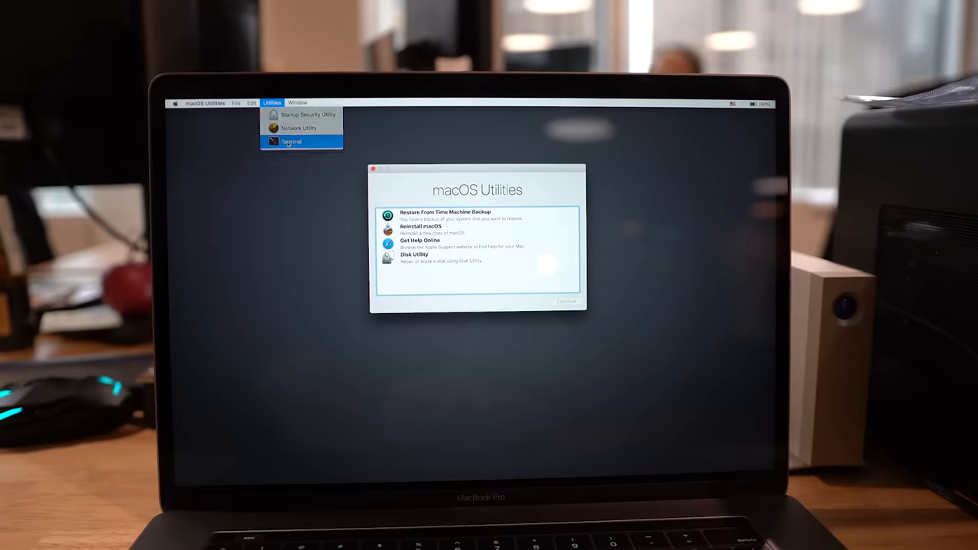
Choose Terminal from the Utilities menu in macOS Recovery
left_click(291, 142)
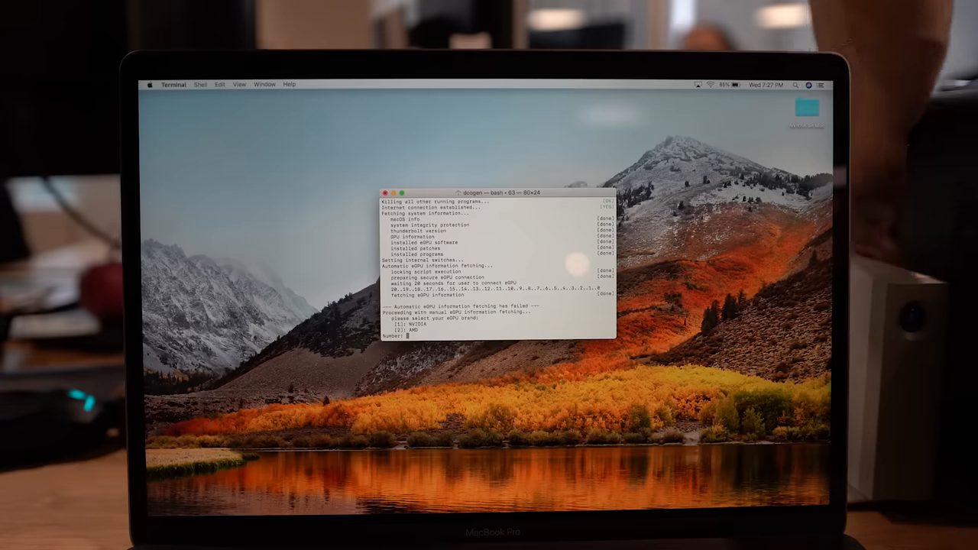
Enter 1 at the script's eGPU brand prompt to select NVIDIA
type("1")
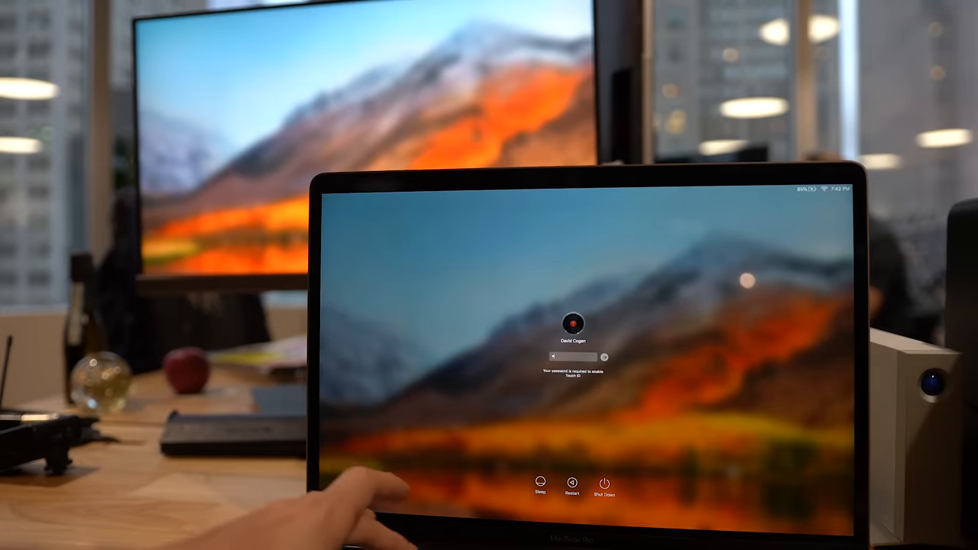
Log in, log out via the Apple menu, and enter the password again
type("password")
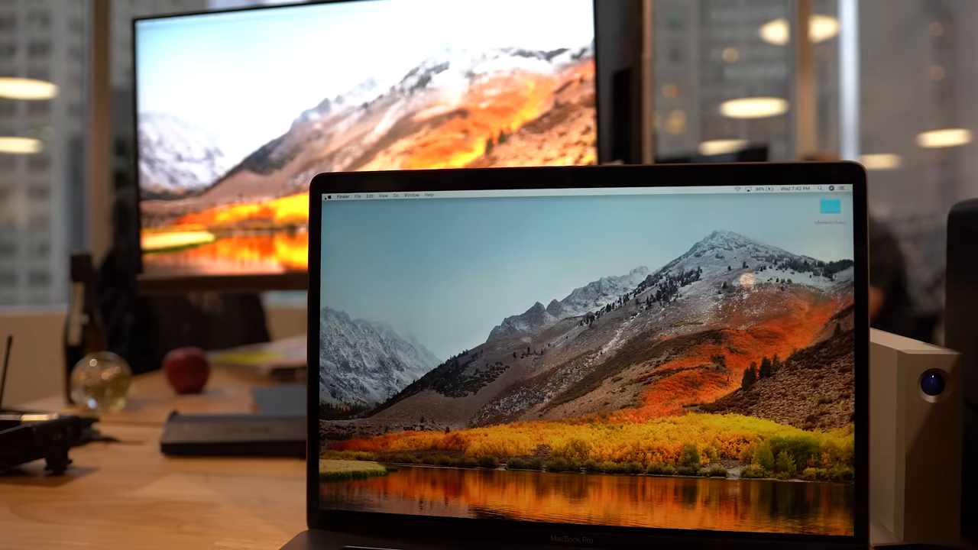
left_click(324, 195)
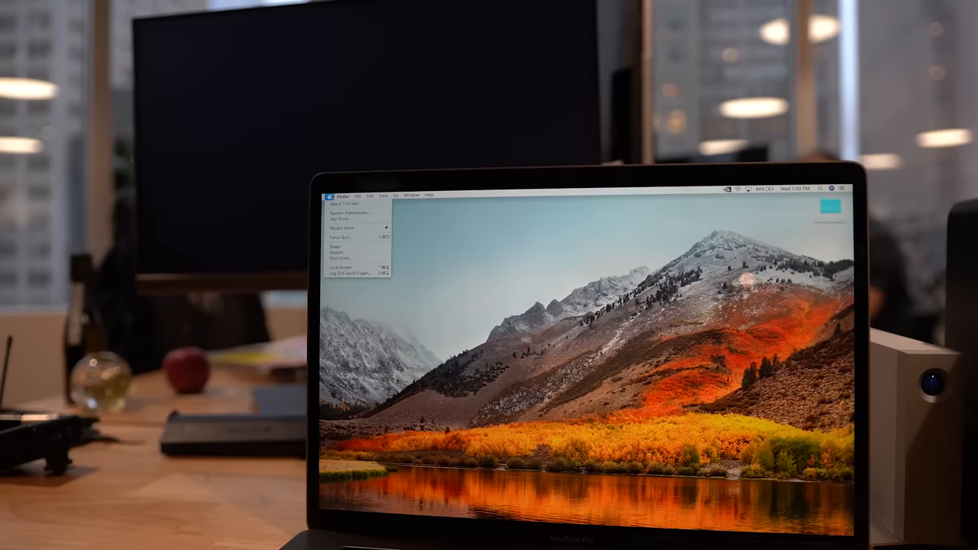
mouse_move(355, 273)
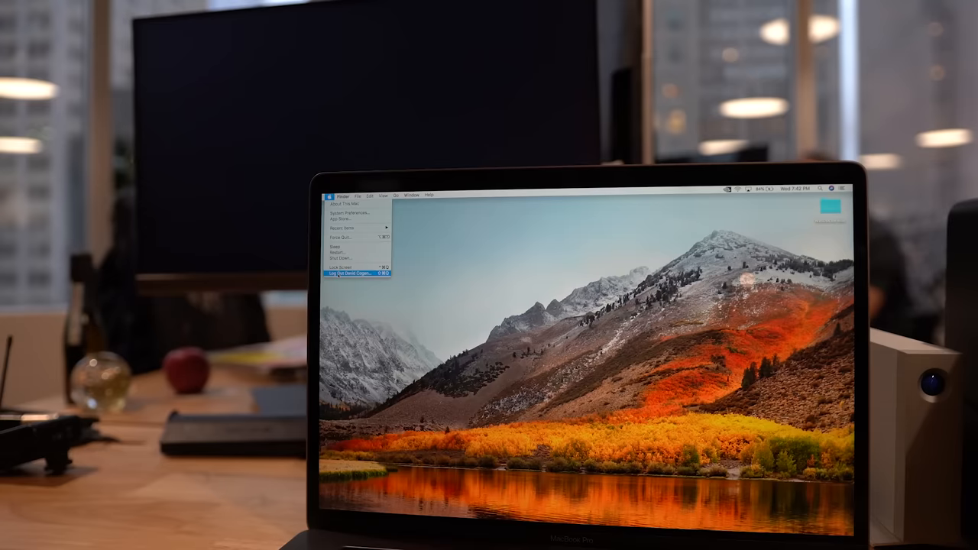
left_click(348, 273)
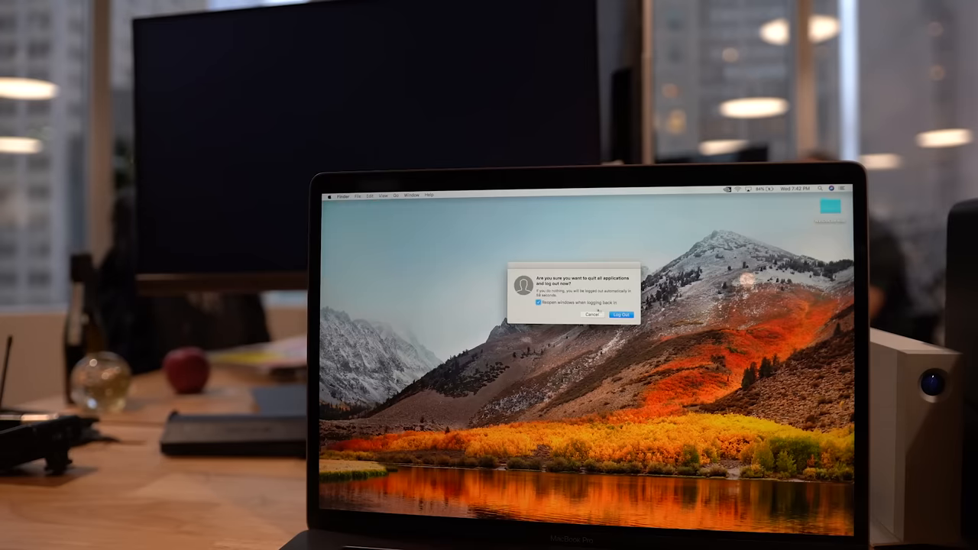
left_click(620, 314)
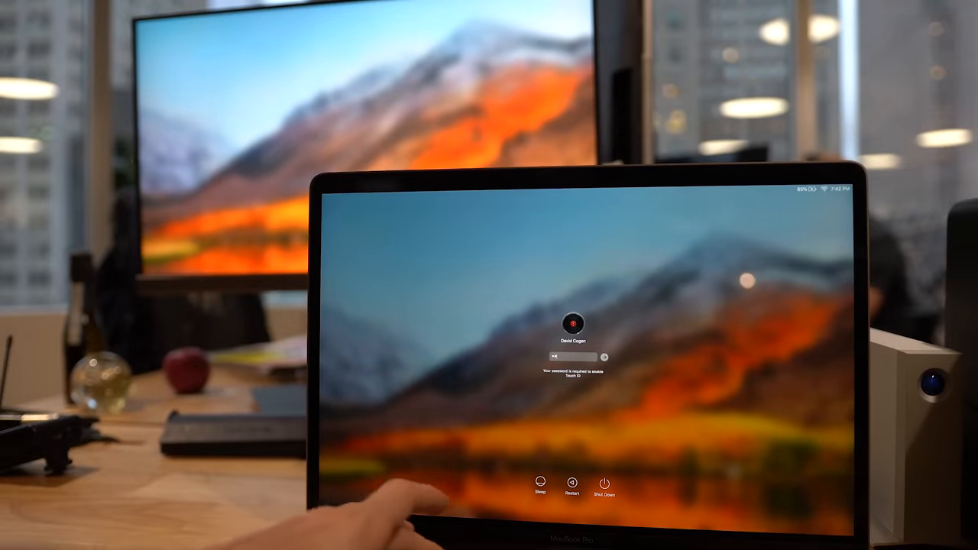
type("password")
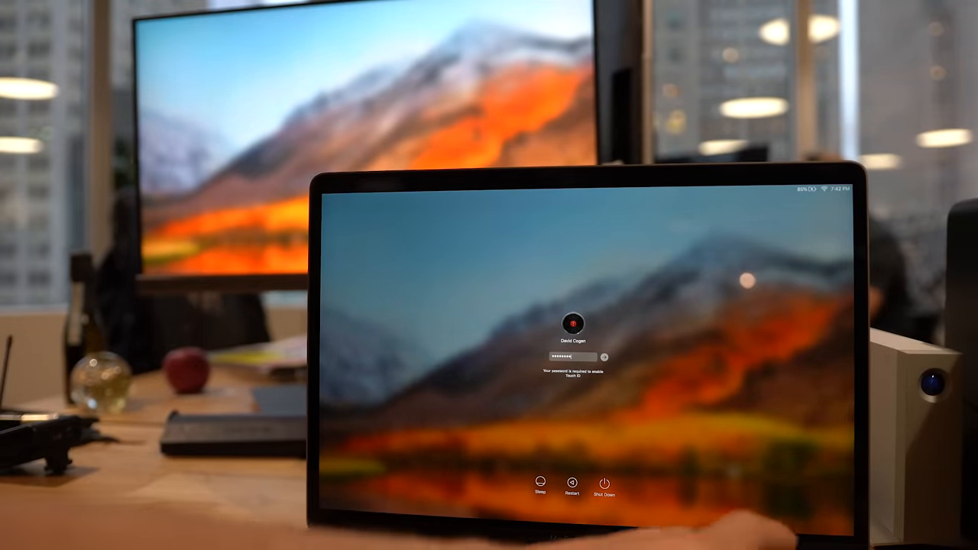